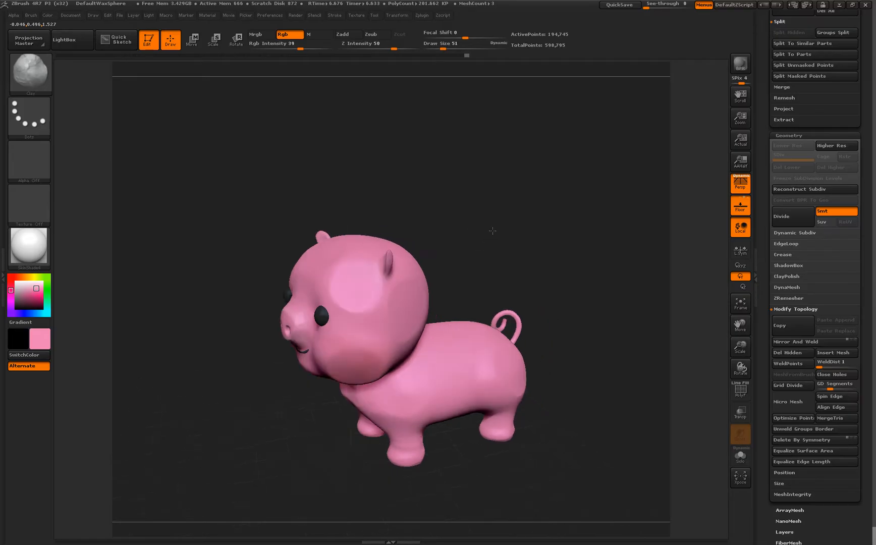
Orbit the pig to show its curly tail from behind and bring up the brush library.
left_click_drag(492, 231, 549, 215)
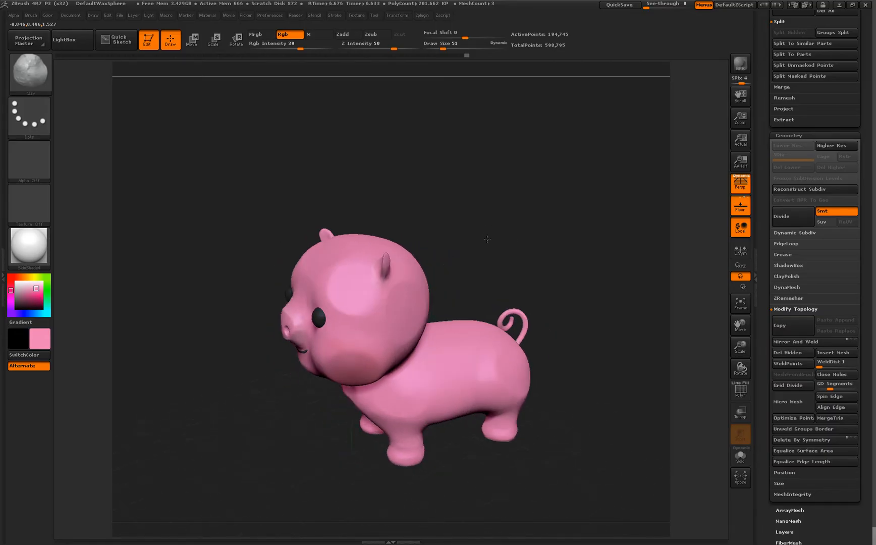
left_click_drag(486, 239, 553, 364)
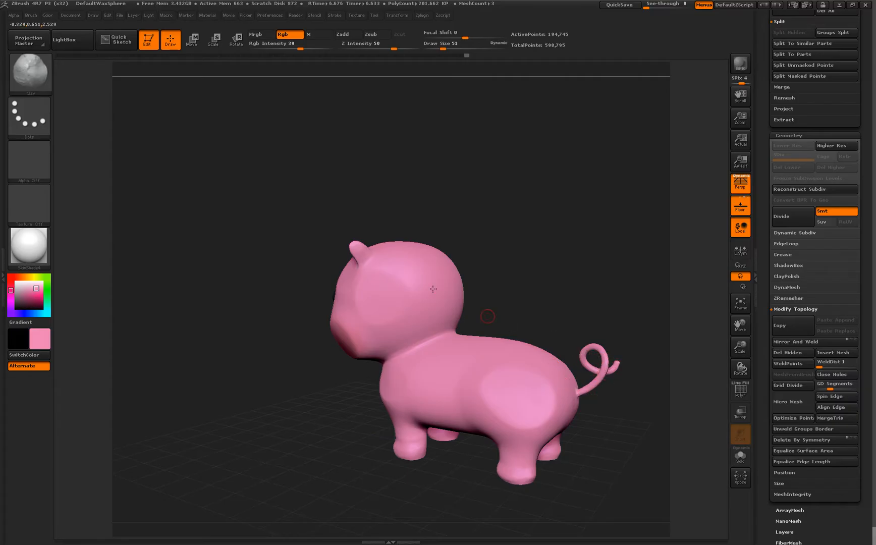
left_click(30, 73)
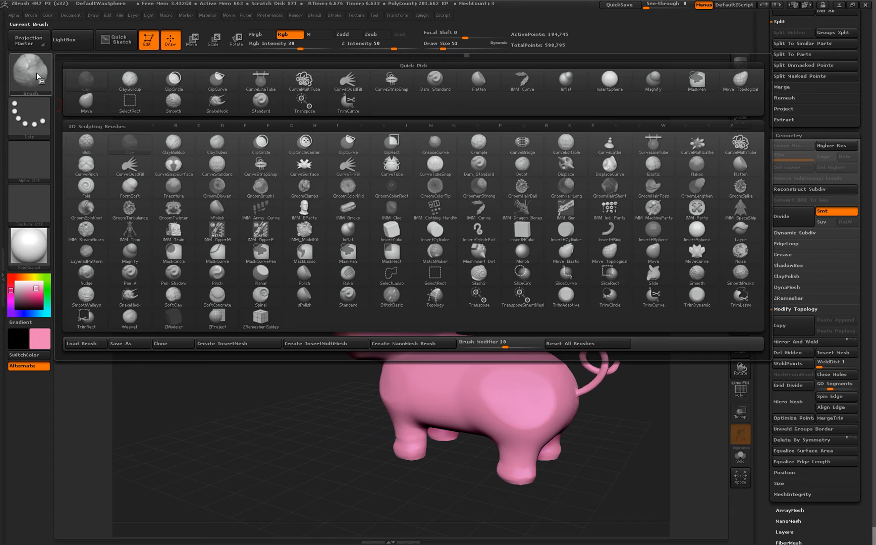